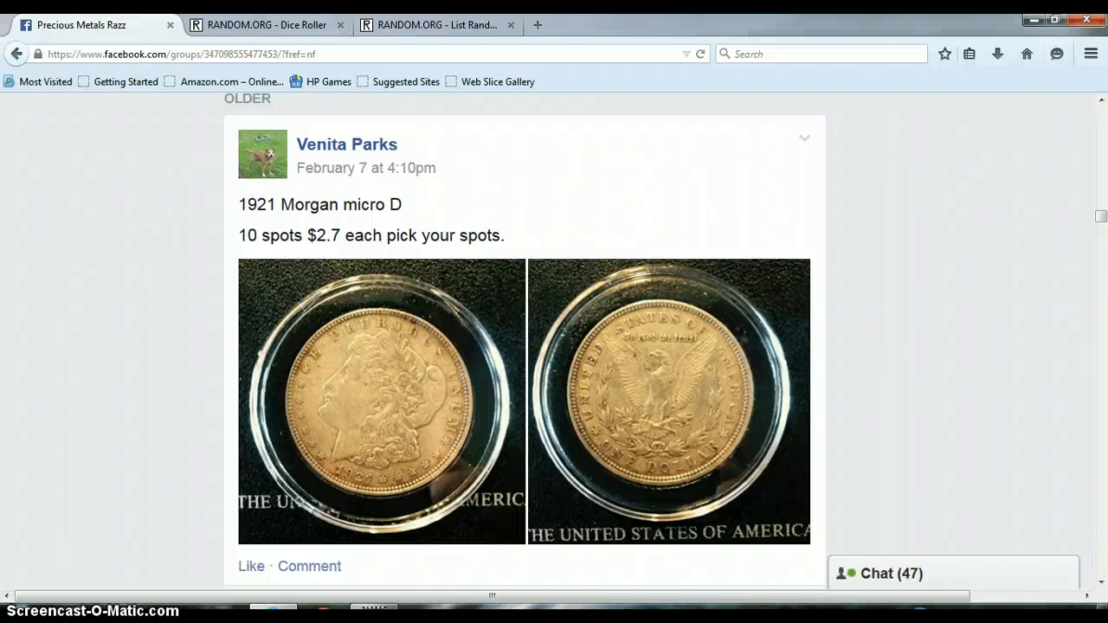
{"action": "mouse_move", "coordinate": [626, 365]}
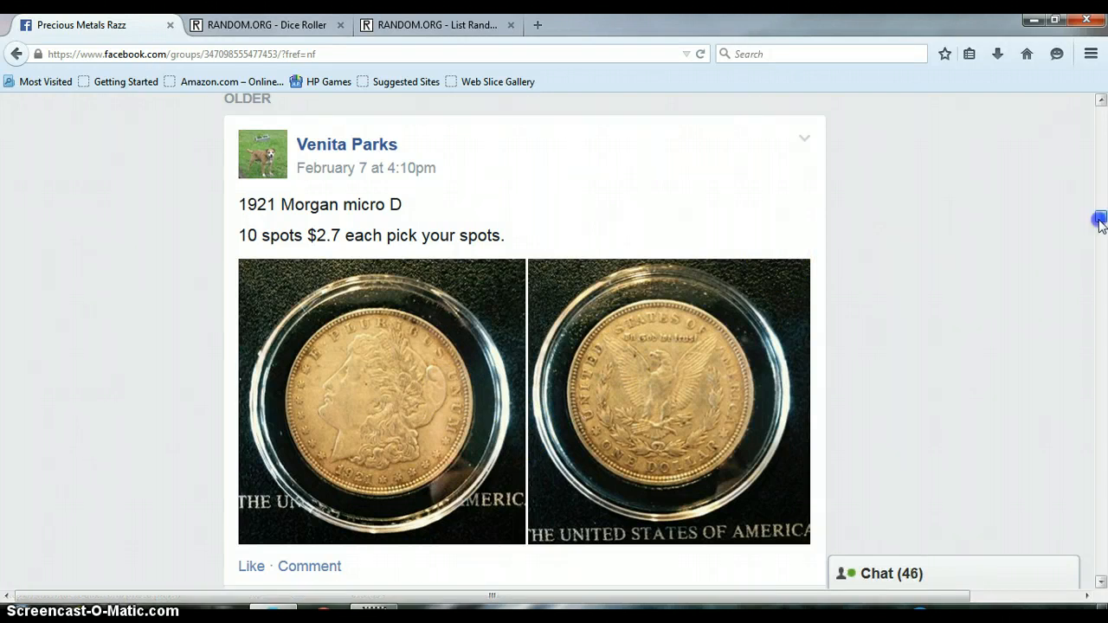
Comment 'LIVE' on the 1921 Morgan micro D spots raffle post
{"action": "scroll", "scroll_direction": "down", "scroll_amount": 3}
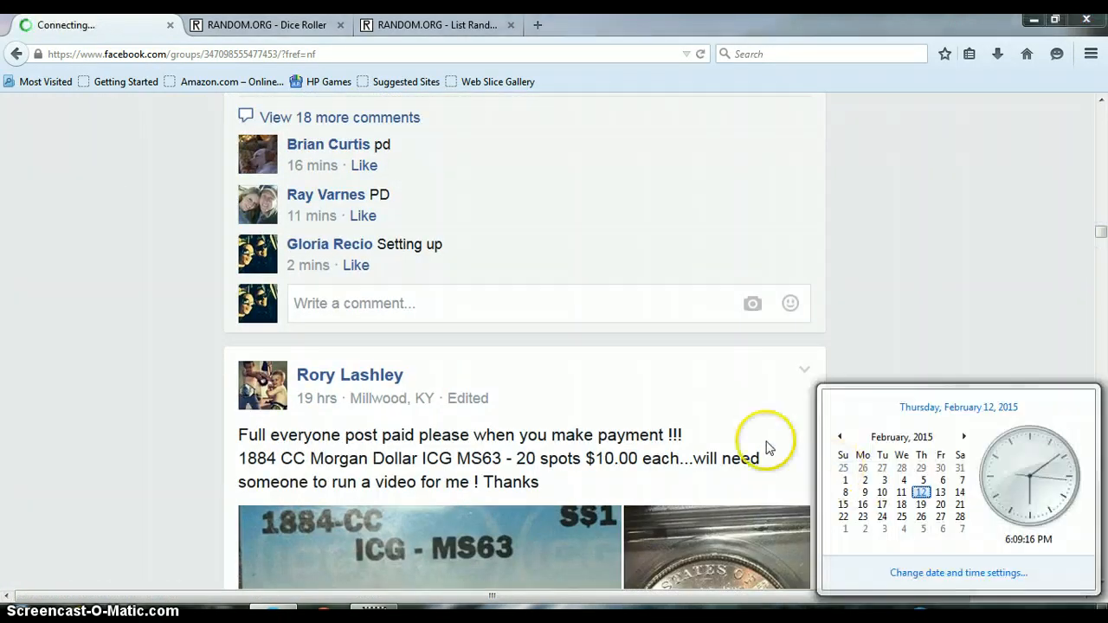
{"action": "type", "text": "L"}
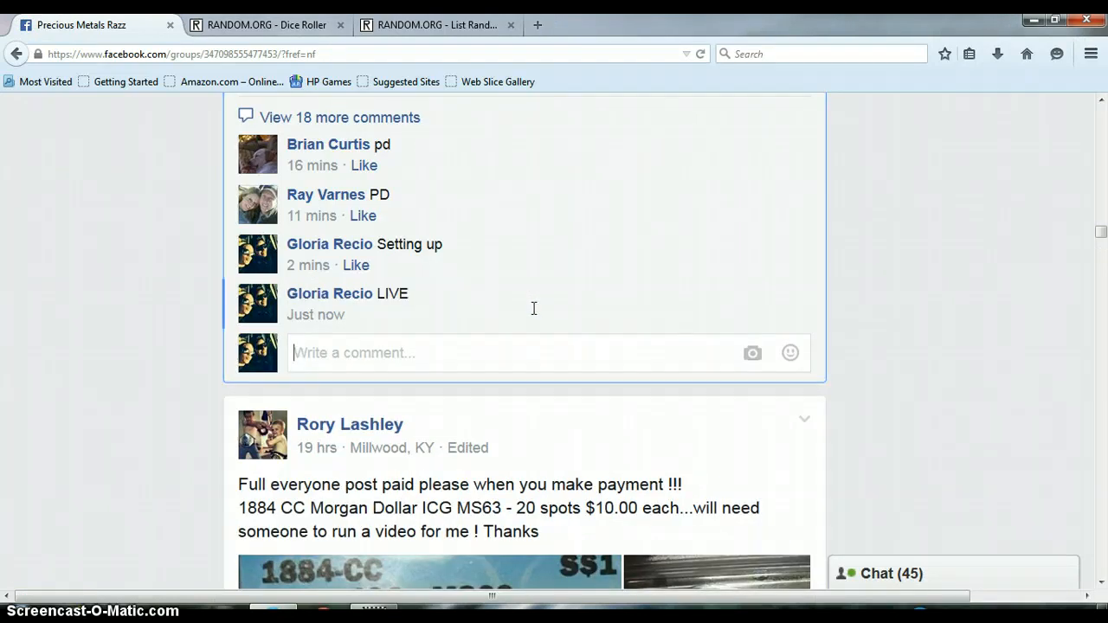
{"action": "mouse_move", "coordinate": [339, 322]}
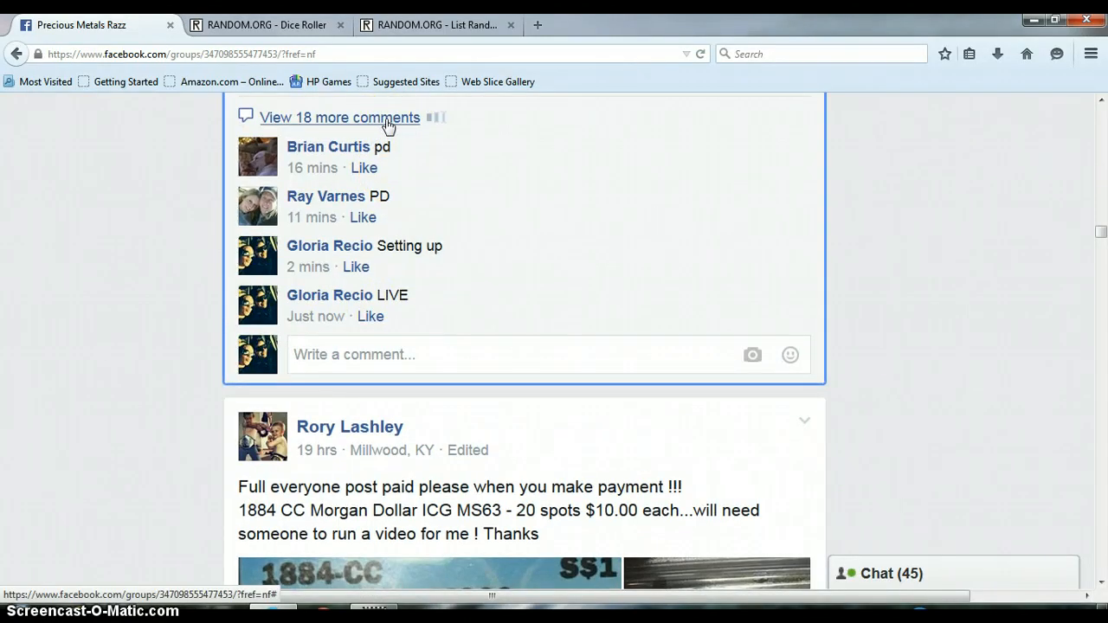
Expand the earlier comments and the full ten-spot list, then copy all ten entries
{"action": "left_click", "coordinate": [342, 117]}
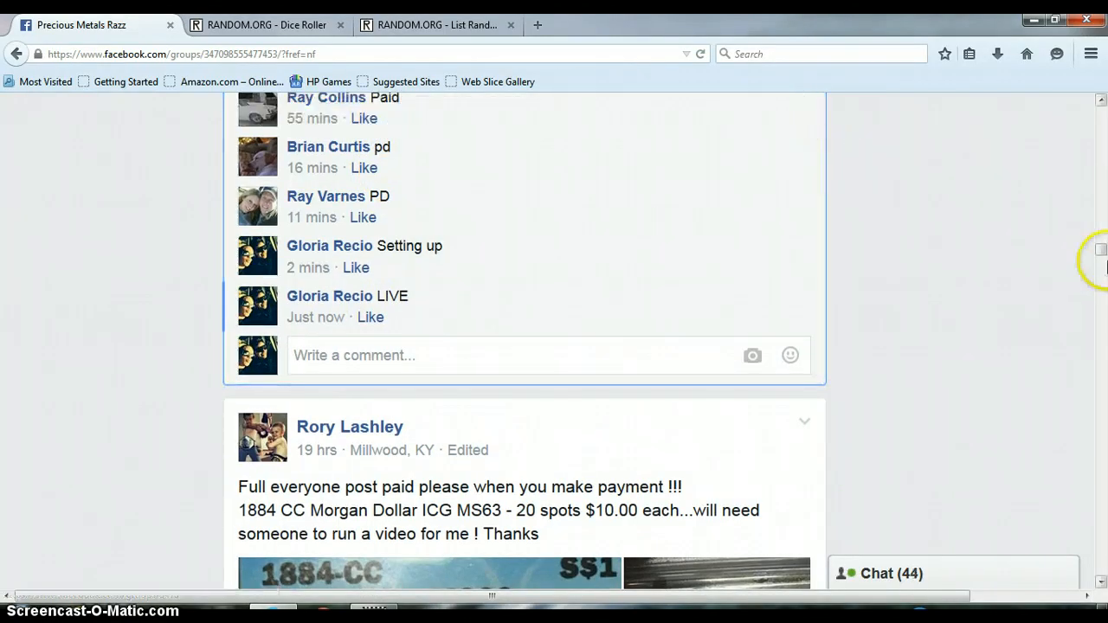
{"action": "scroll", "scroll_direction": "down", "scroll_amount": 3}
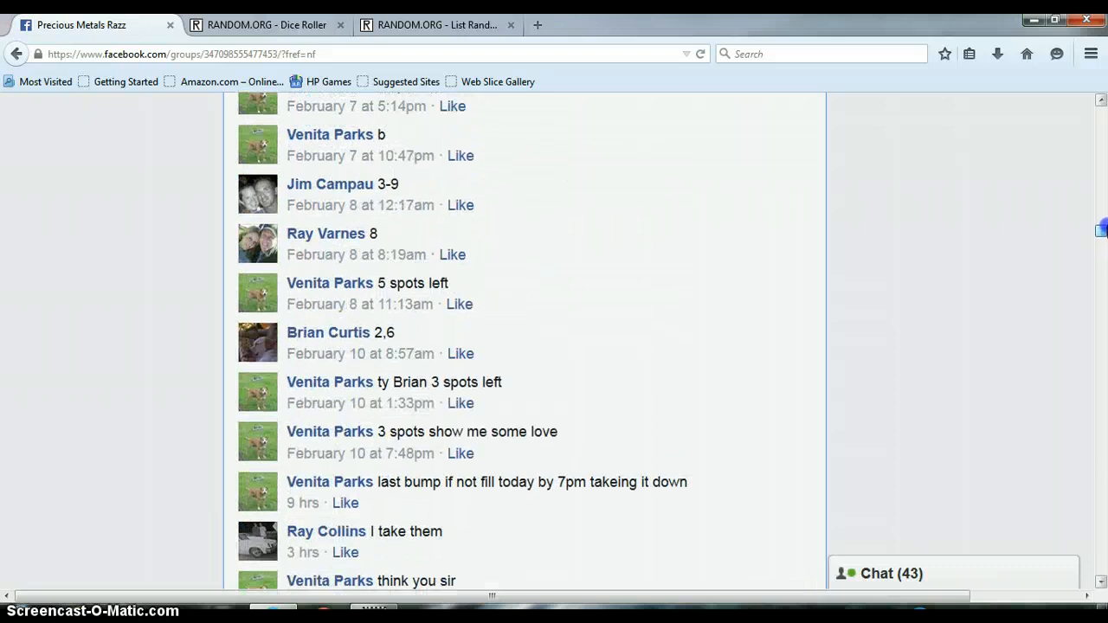
{"action": "scroll", "scroll_direction": "up", "scroll_amount": 3}
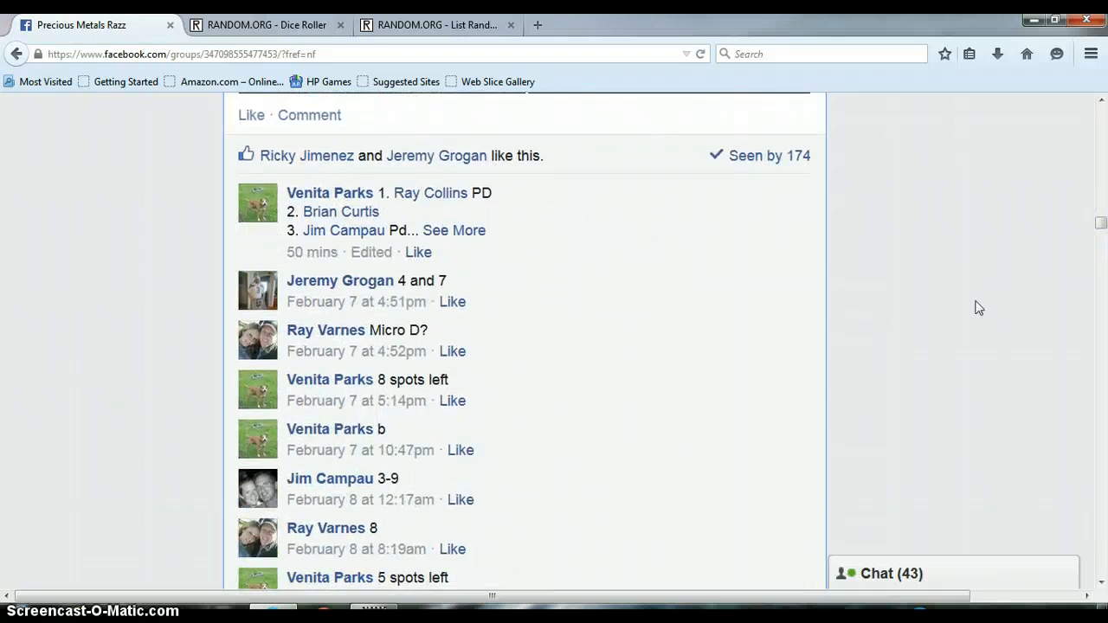
{"action": "left_click", "coordinate": [454, 231]}
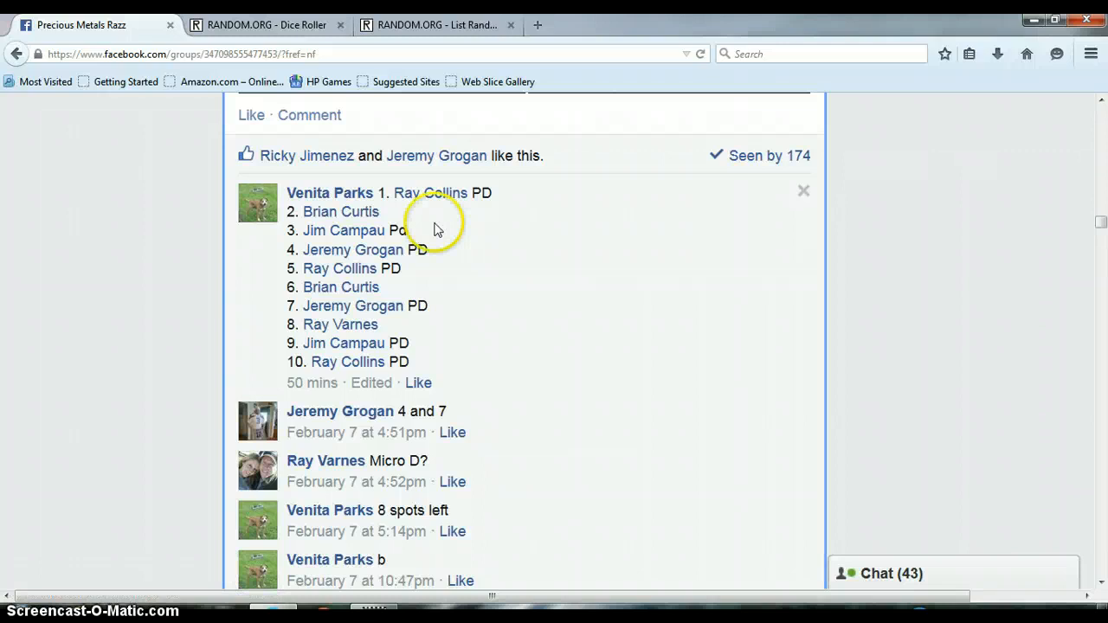
{"action": "left_click_drag", "start_coordinate": [374, 192], "coordinate": [475, 362]}
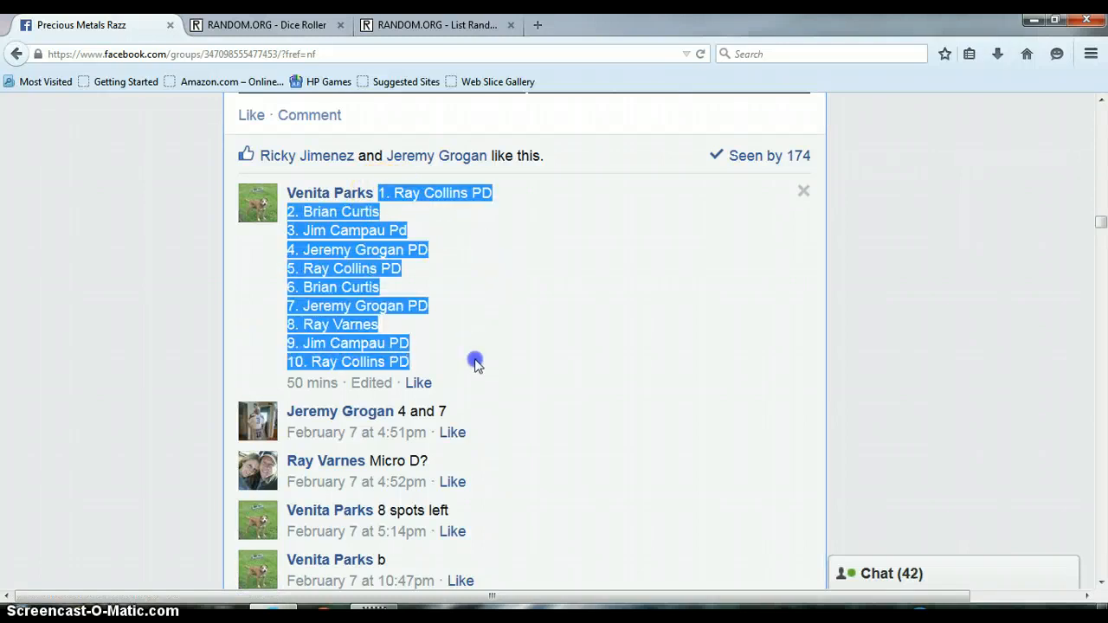
{"action": "right_click", "coordinate": [342, 305]}
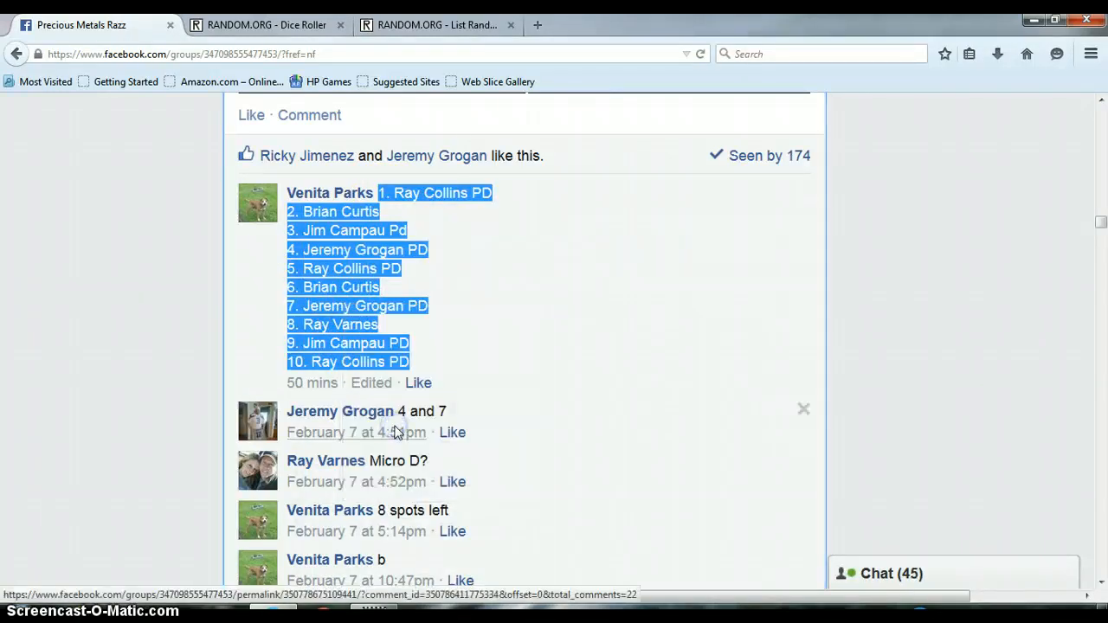
{"action": "left_click", "coordinate": [433, 24]}
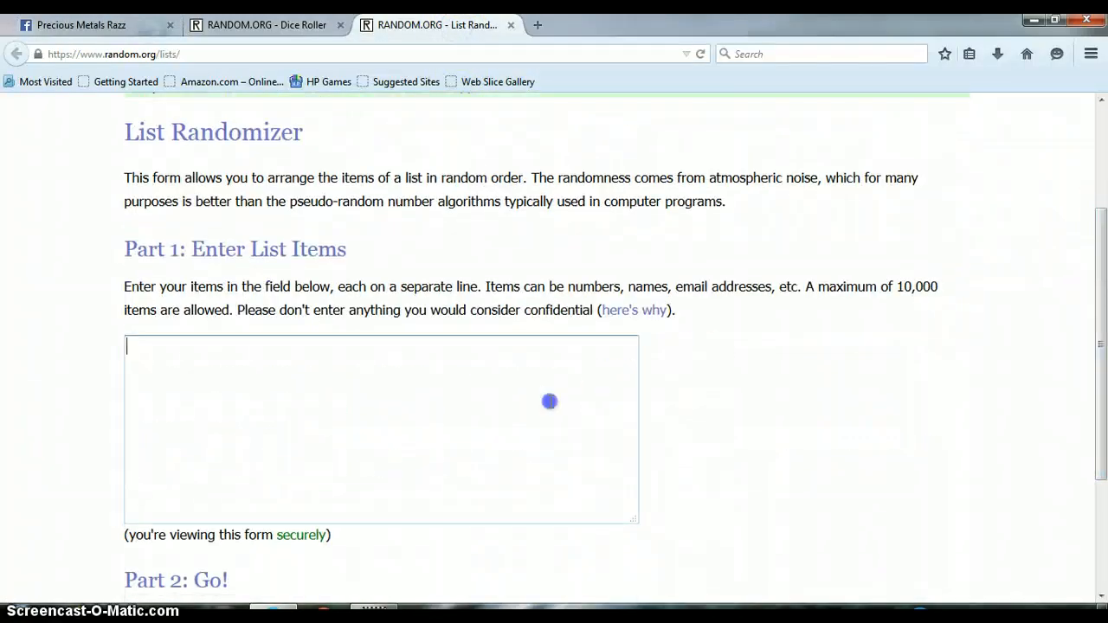
{"action": "type", "text": "1. Ray Collins PD"}
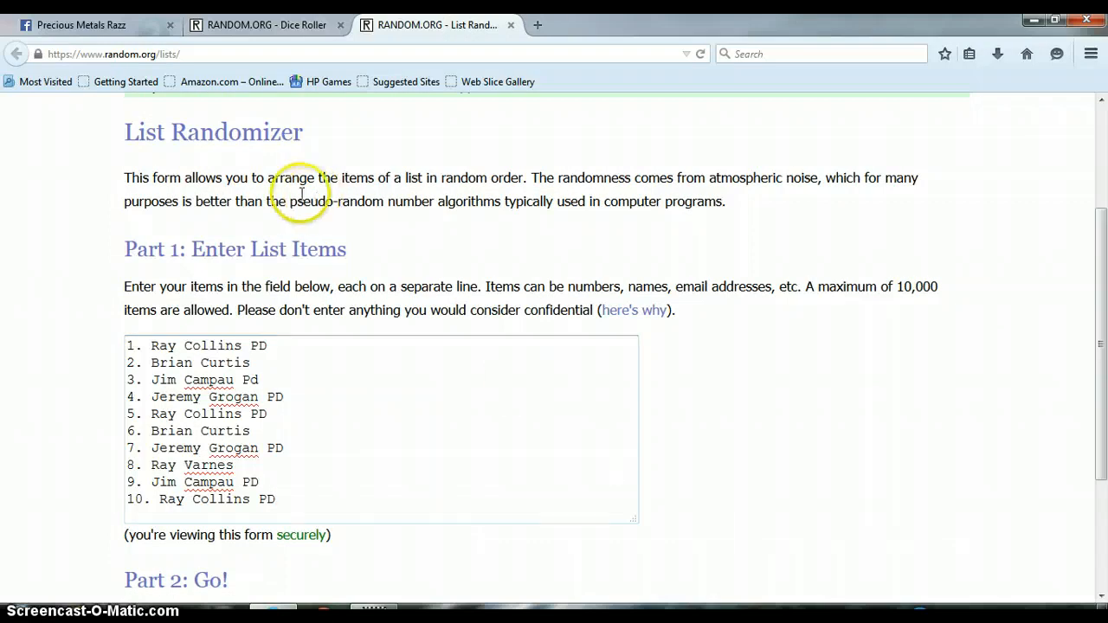
{"action": "mouse_move", "coordinate": [282, 25]}
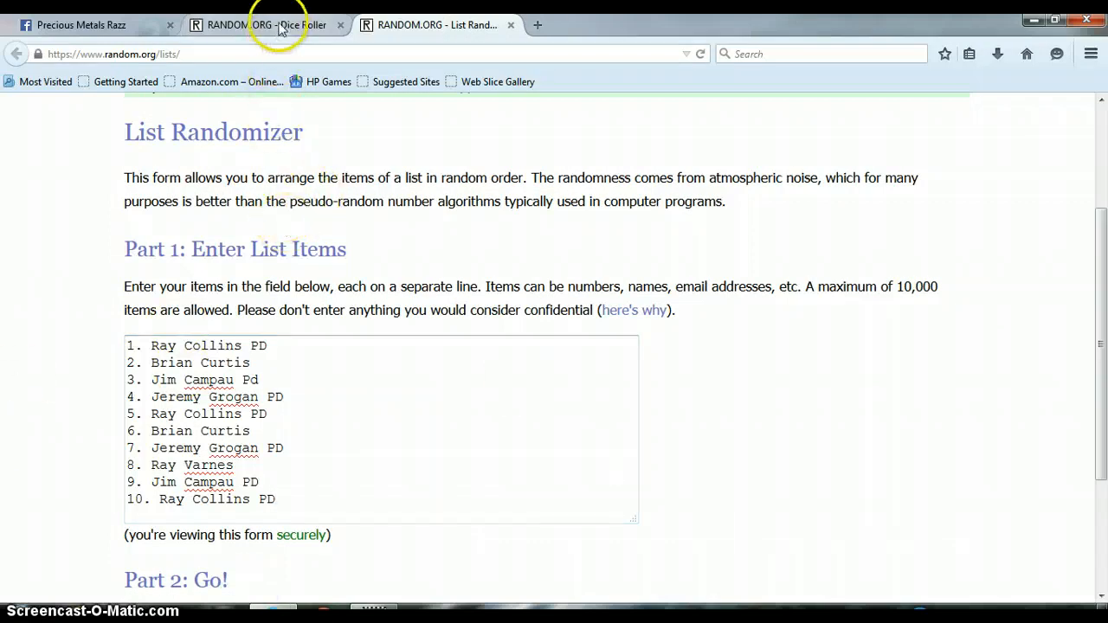
{"action": "left_click", "coordinate": [260, 25]}
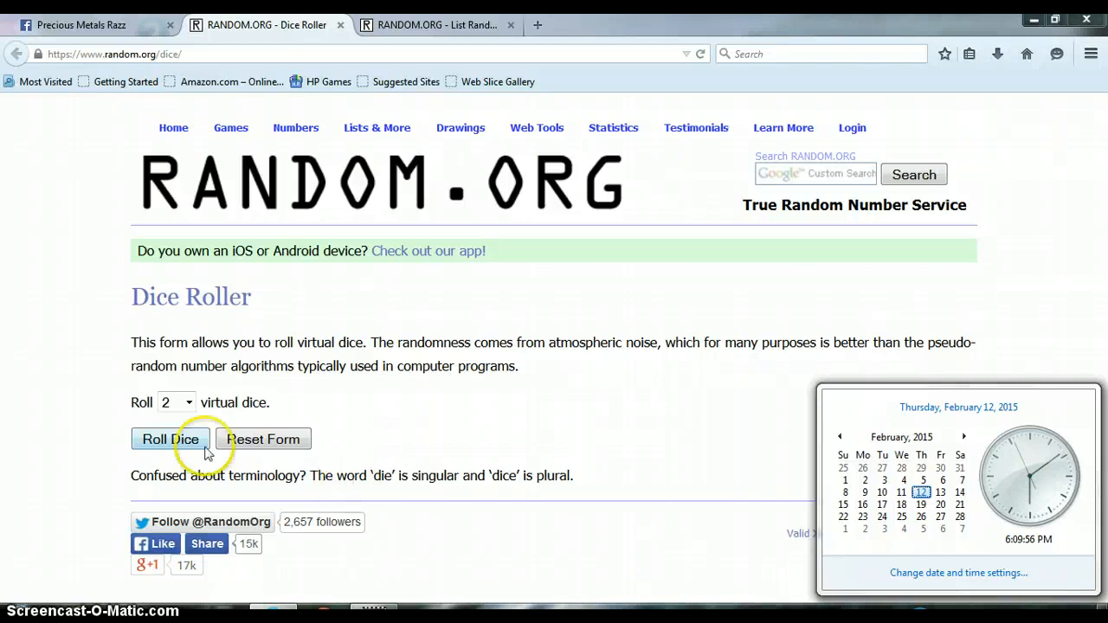
Roll two dice on RANDOM.ORG, getting 2 and 1
{"action": "left_click", "coordinate": [170, 439]}
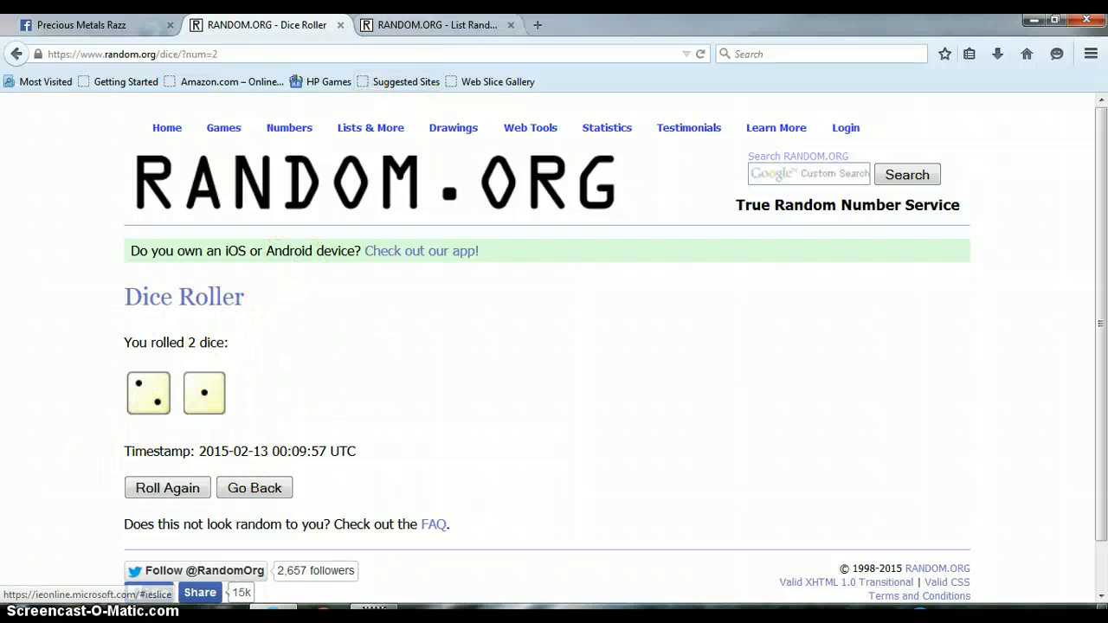
{"action": "left_click", "coordinate": [438, 24]}
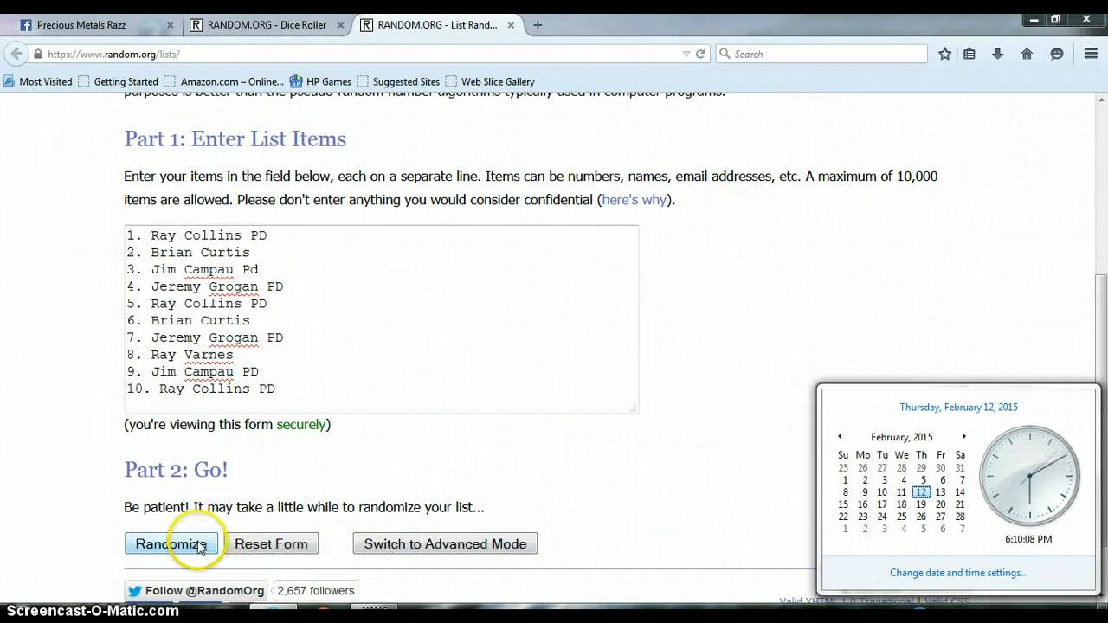
Re-randomize the ten-spot list so it reads randomized 2 times
{"action": "left_click", "coordinate": [172, 544]}
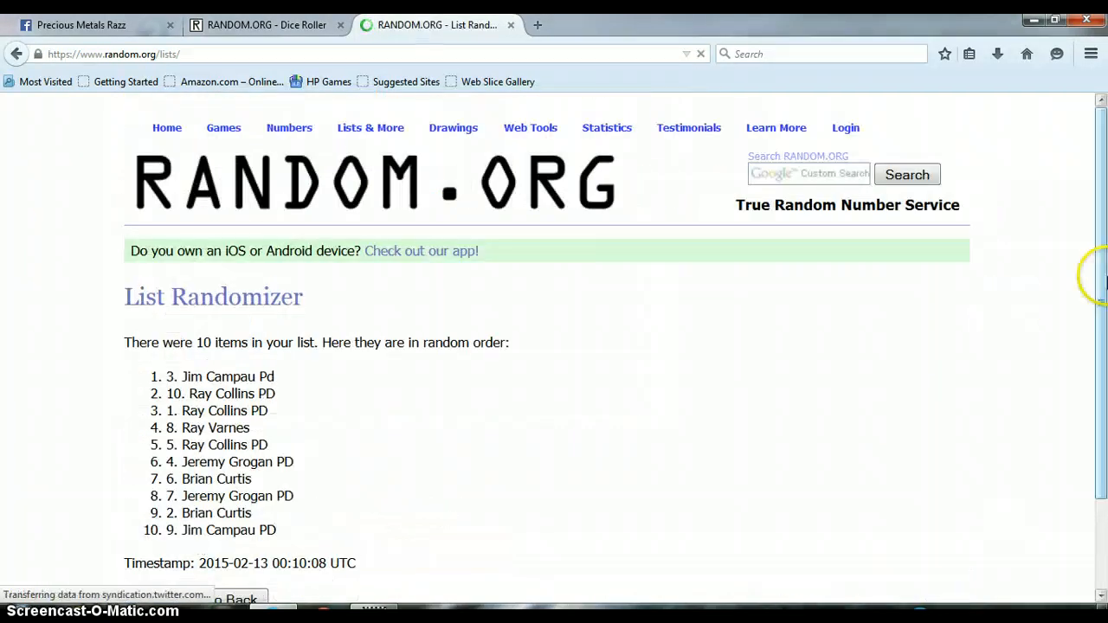
{"action": "scroll", "scroll_direction": "down", "scroll_amount": 3}
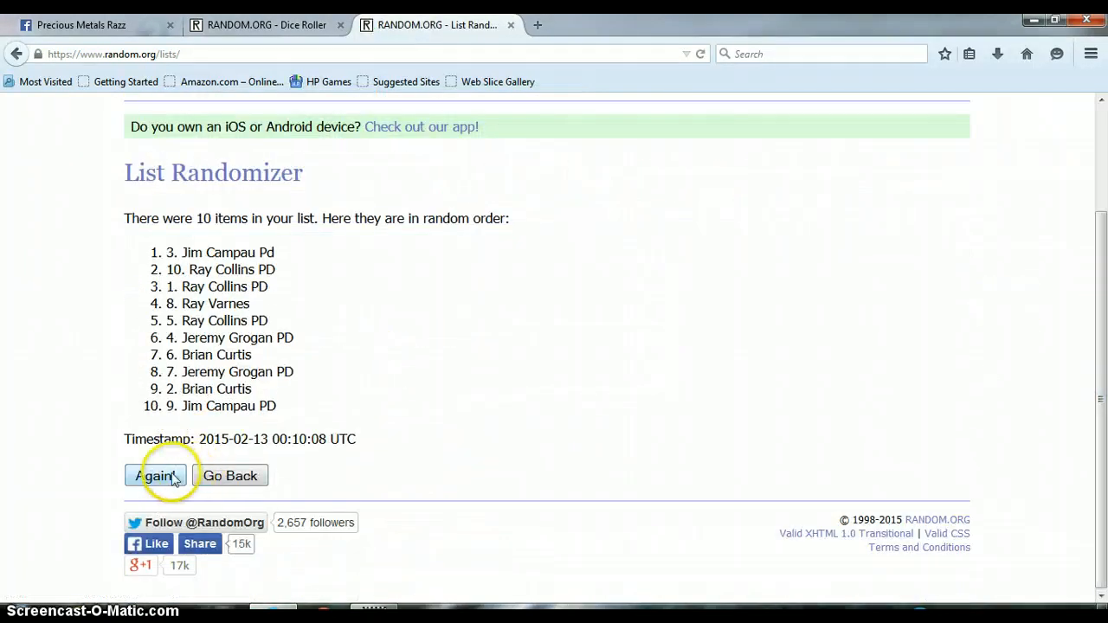
{"action": "left_click", "coordinate": [155, 476]}
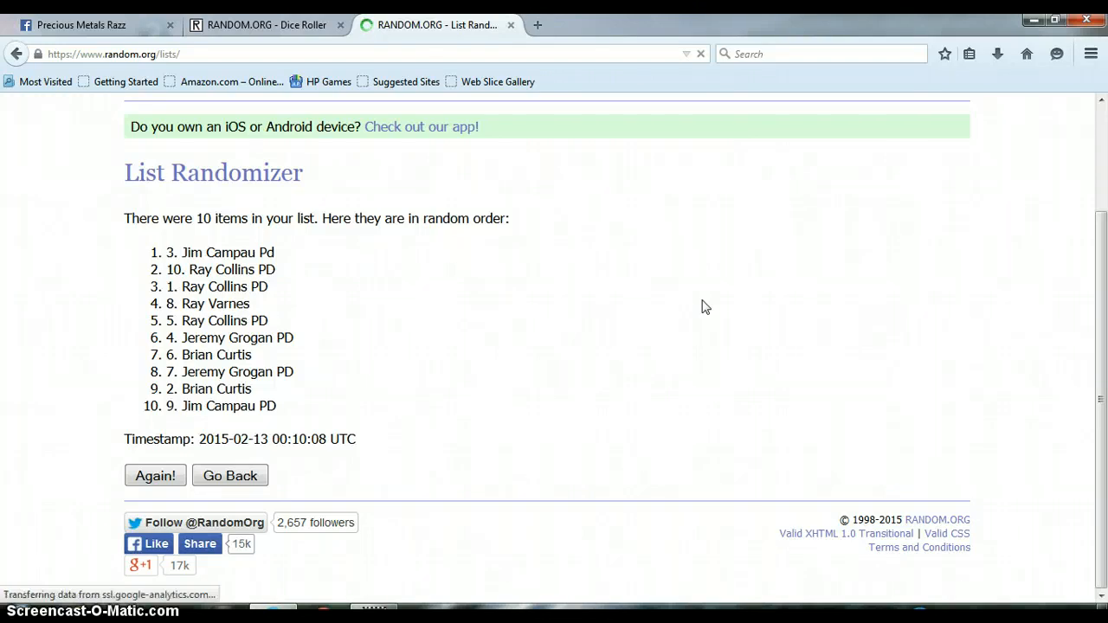
{"action": "left_click", "coordinate": [155, 475]}
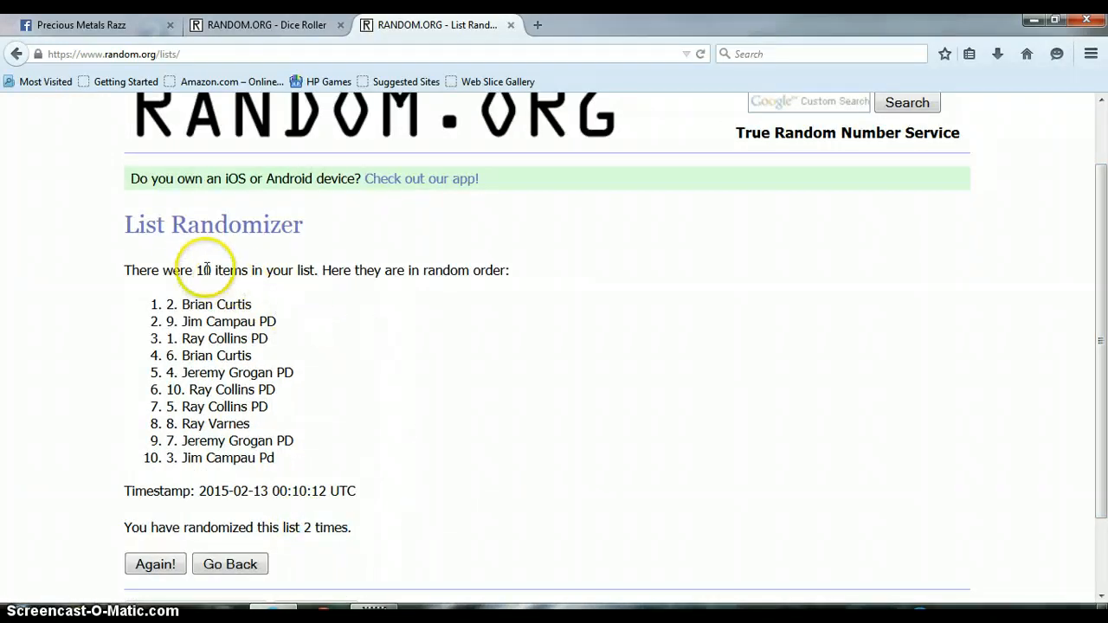
{"action": "mouse_move", "coordinate": [272, 26]}
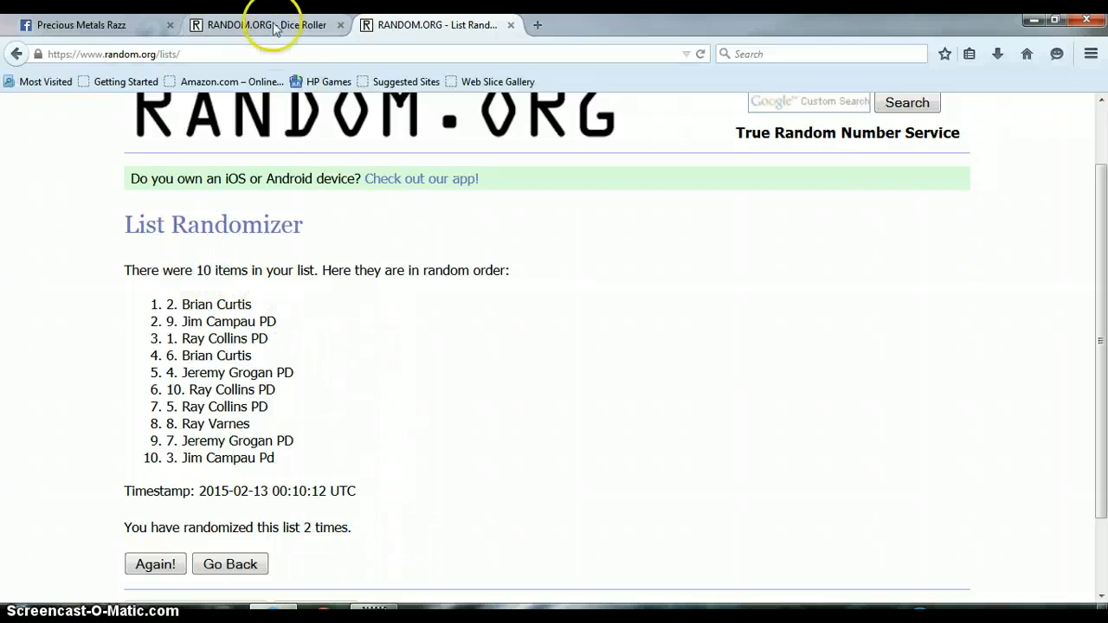
{"action": "left_click", "coordinate": [260, 25]}
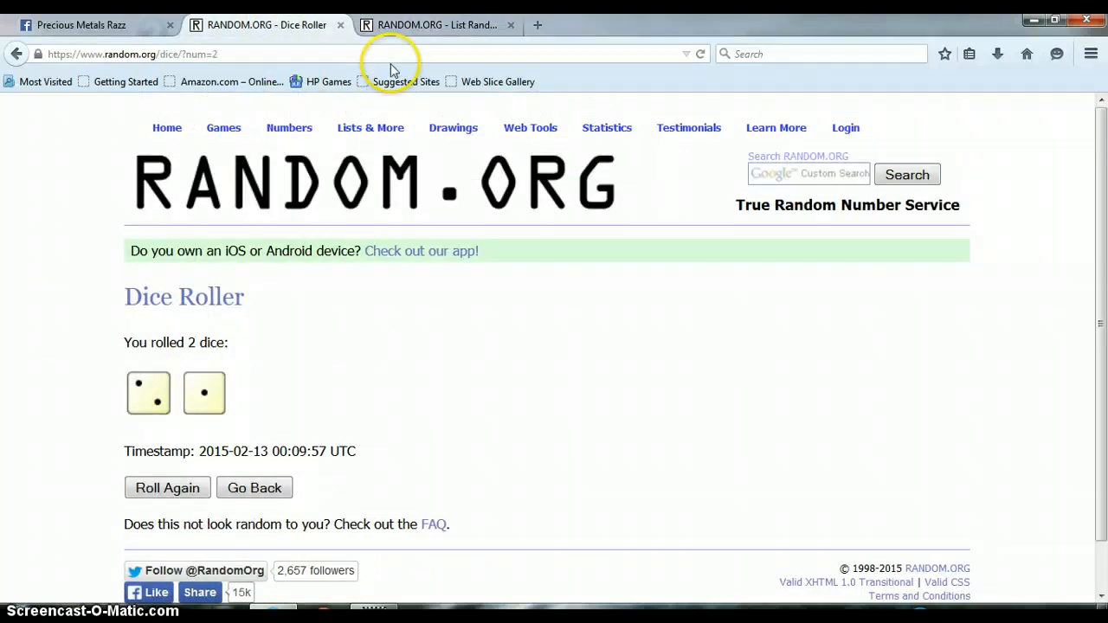
{"action": "left_click", "coordinate": [437, 24]}
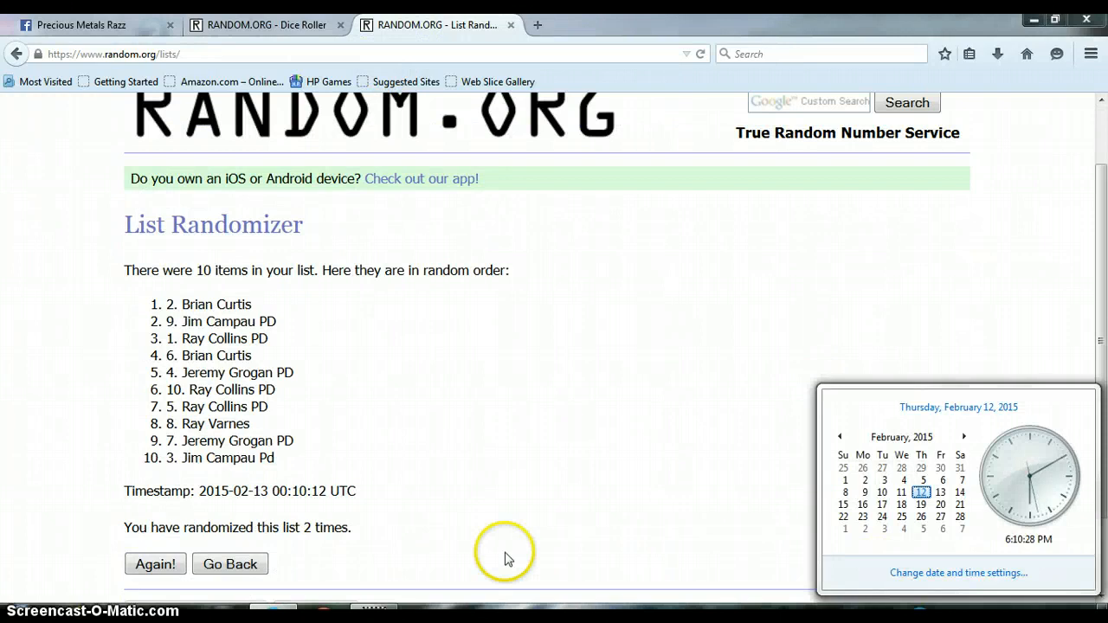
{"action": "left_click", "coordinate": [155, 563]}
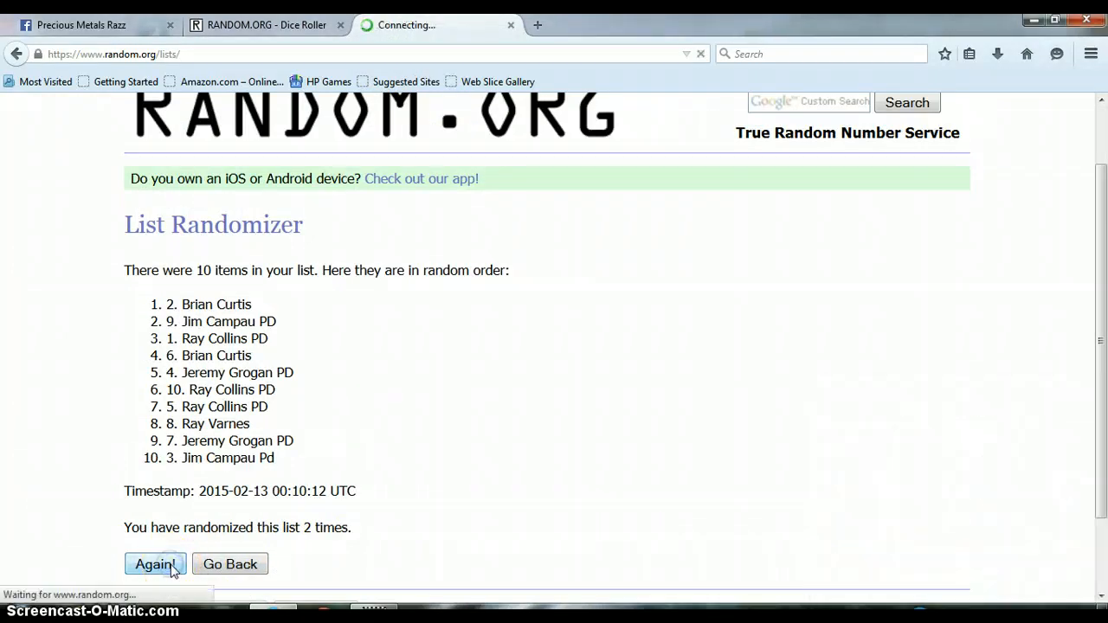
{"action": "left_click", "coordinate": [154, 563]}
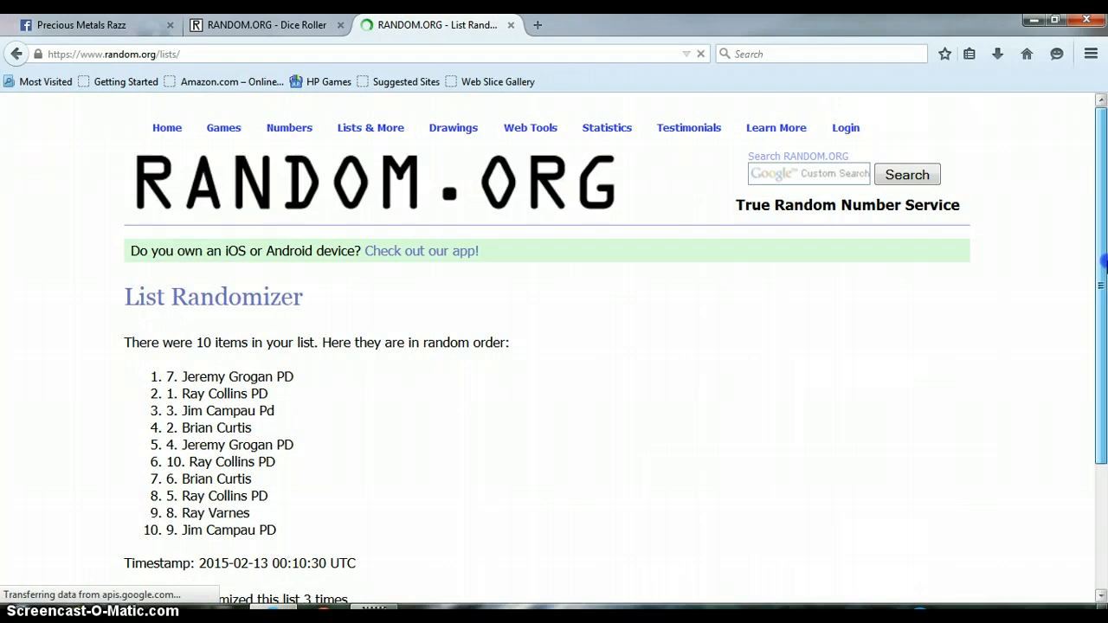
{"action": "scroll", "scroll_direction": "down", "scroll_amount": 3}
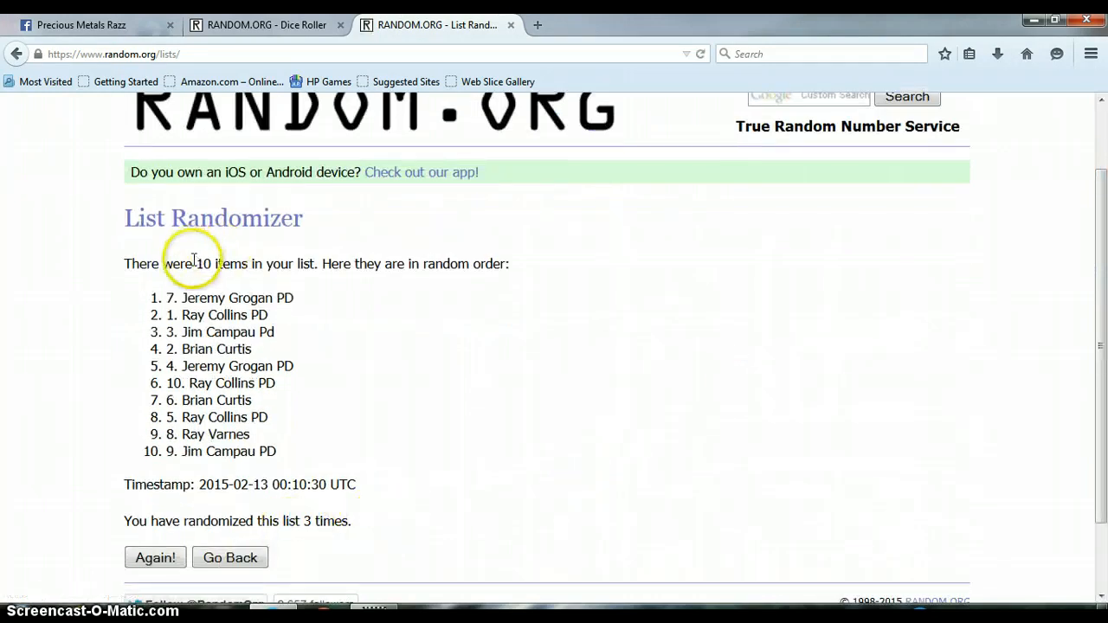
{"action": "left_click", "coordinate": [267, 25]}
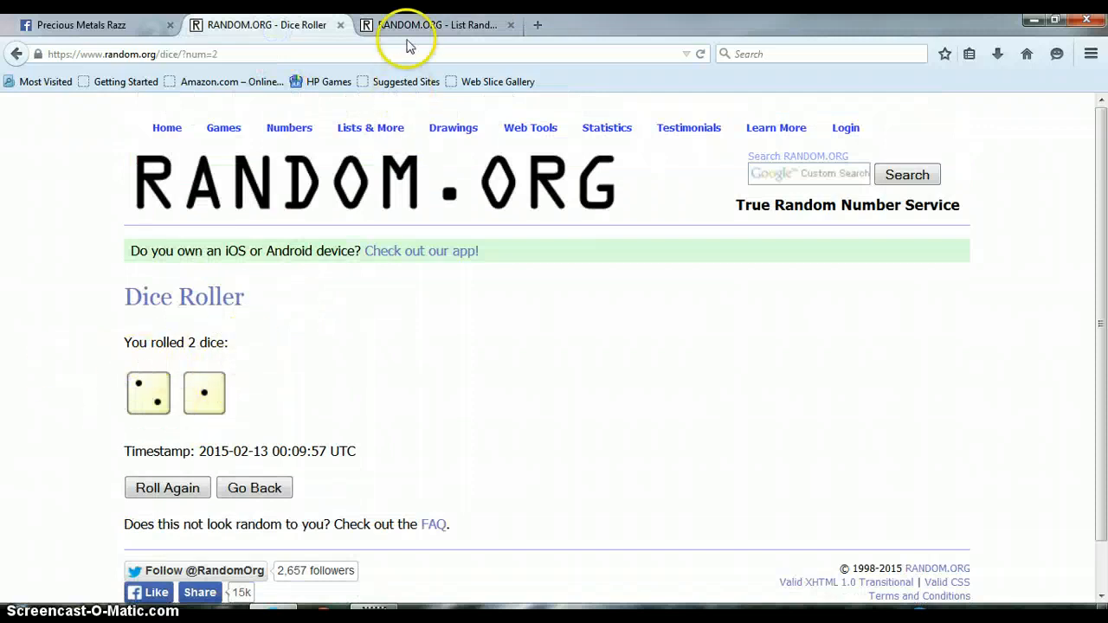
Highlight spot 7 Jeremy Grogan PD atop the results, then return to the Facebook thread
{"action": "left_click", "coordinate": [433, 25]}
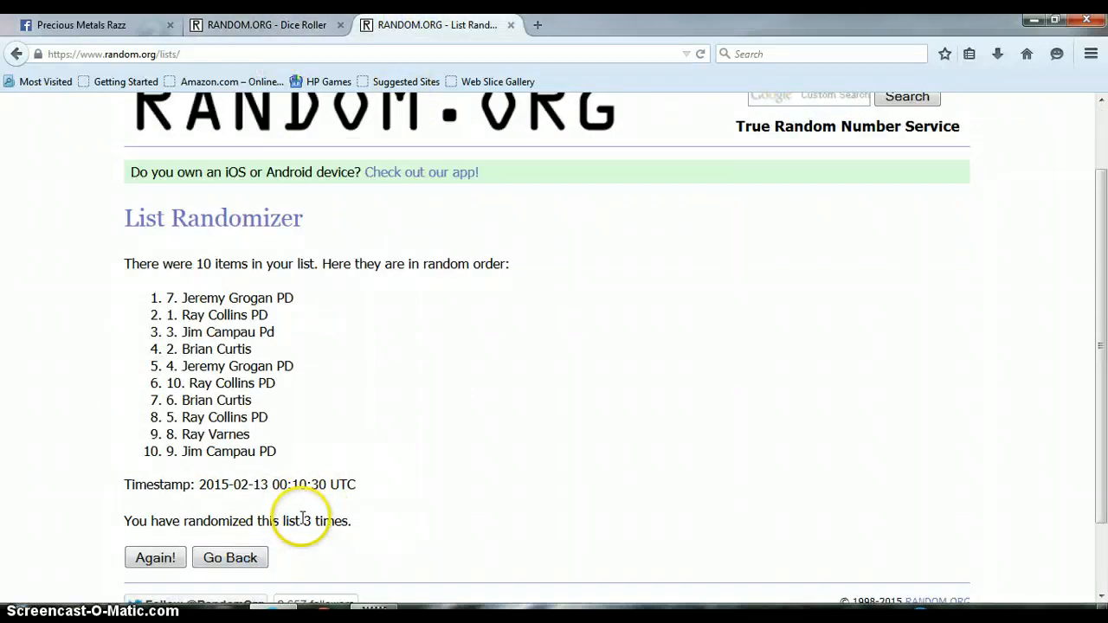
{"action": "mouse_move", "coordinate": [387, 345]}
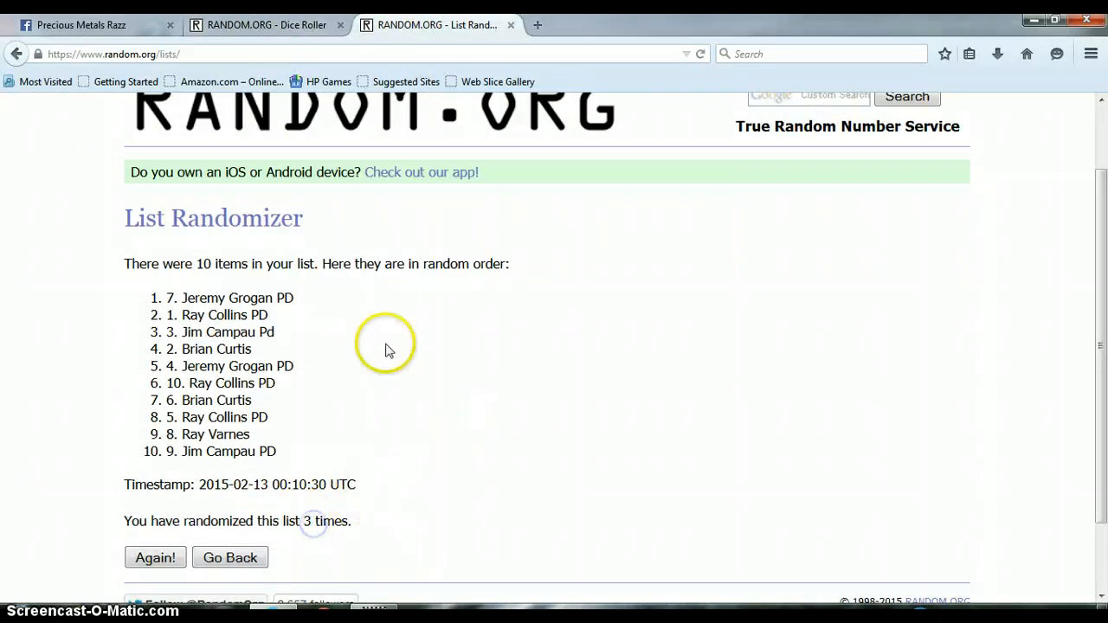
{"action": "double_click", "coordinate": [170, 297]}
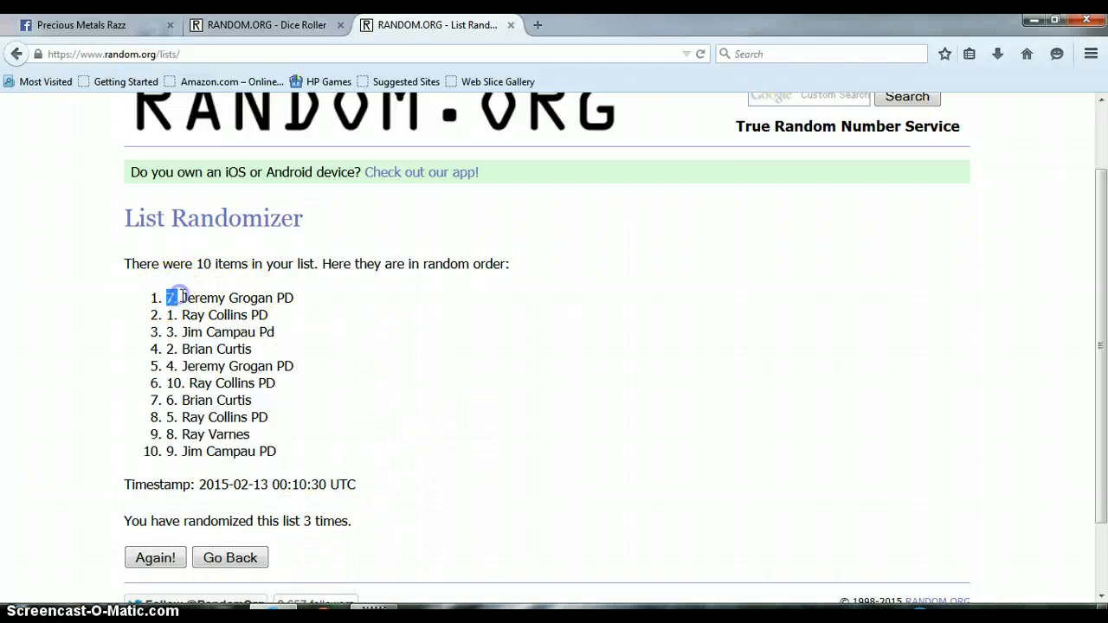
{"action": "left_click", "coordinate": [87, 17]}
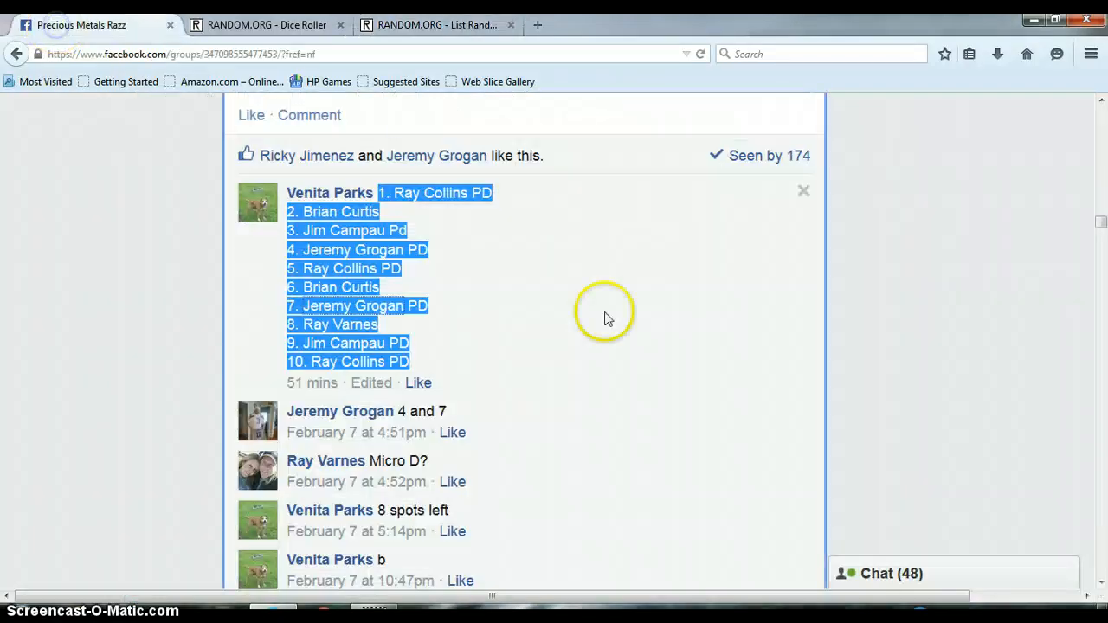
{"action": "scroll", "scroll_direction": "down", "scroll_amount": 3}
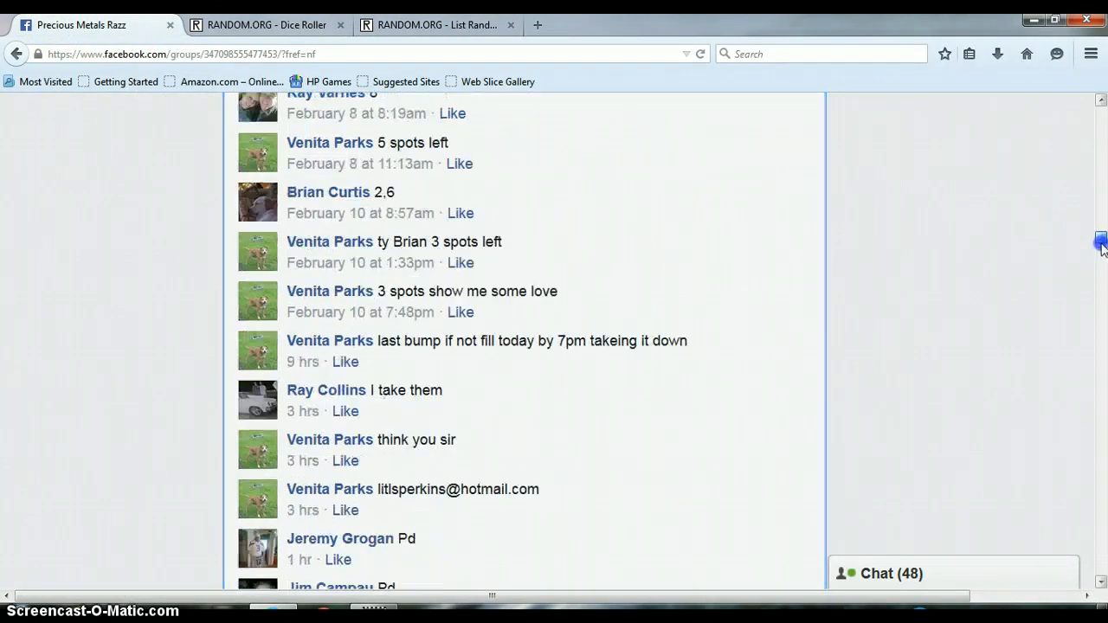
{"action": "scroll", "scroll_direction": "down", "scroll_amount": 3}
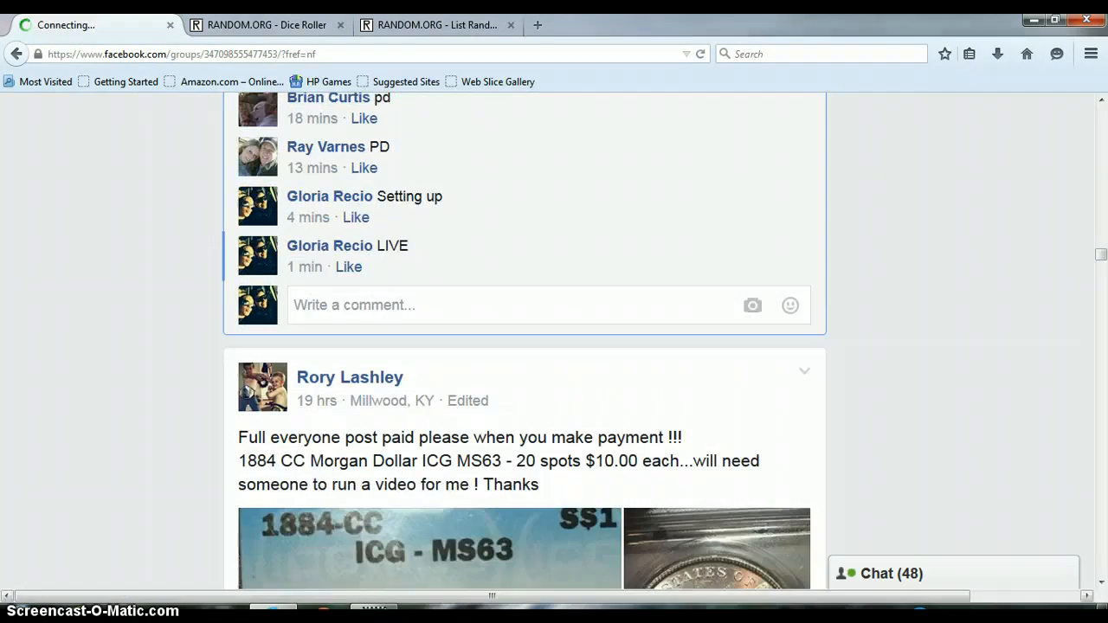